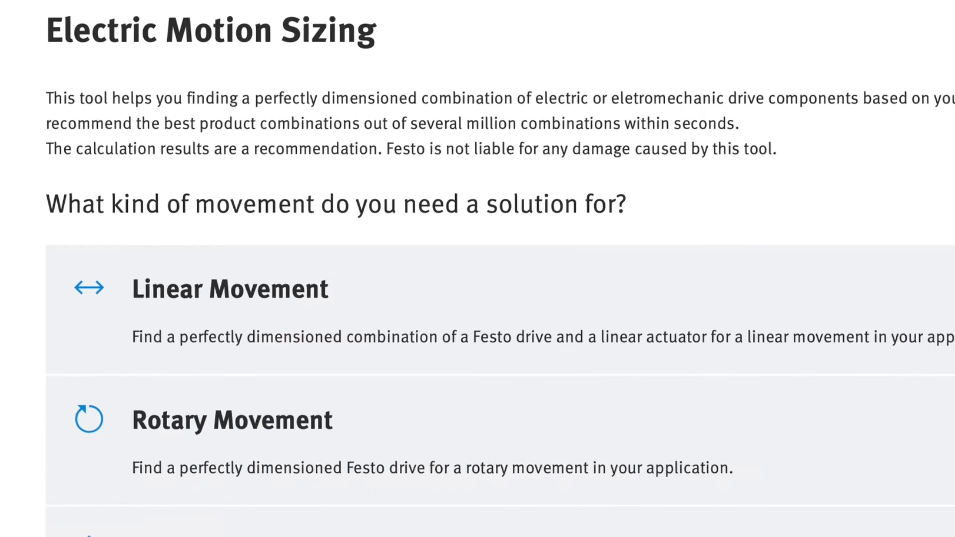
Step: Expand Linear Movement to reveal its four templates, including 2-Position-Handling and Cantilever Actuator
{"action": "scroll", "scroll_direction": "down", "scroll_amount": 3}
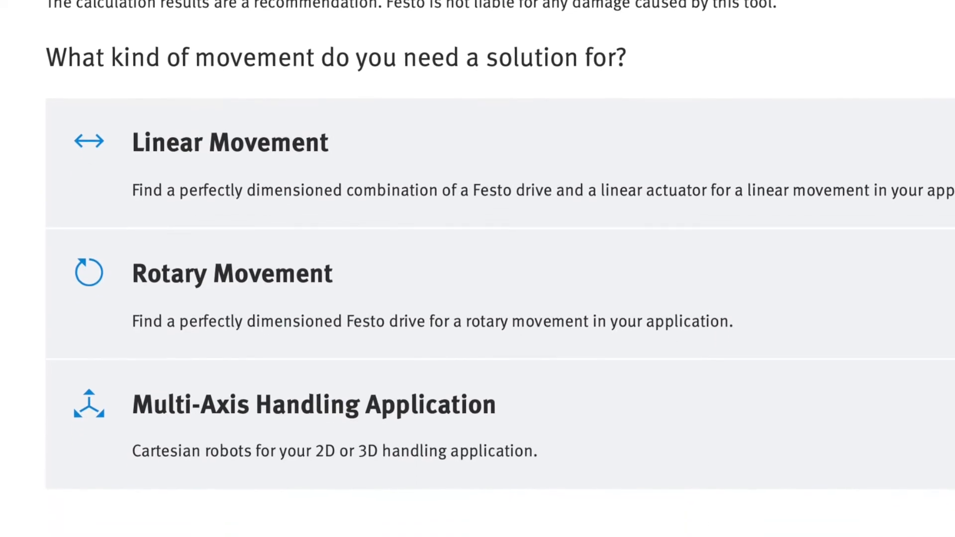
{"action": "left_click", "coordinate": [230, 142]}
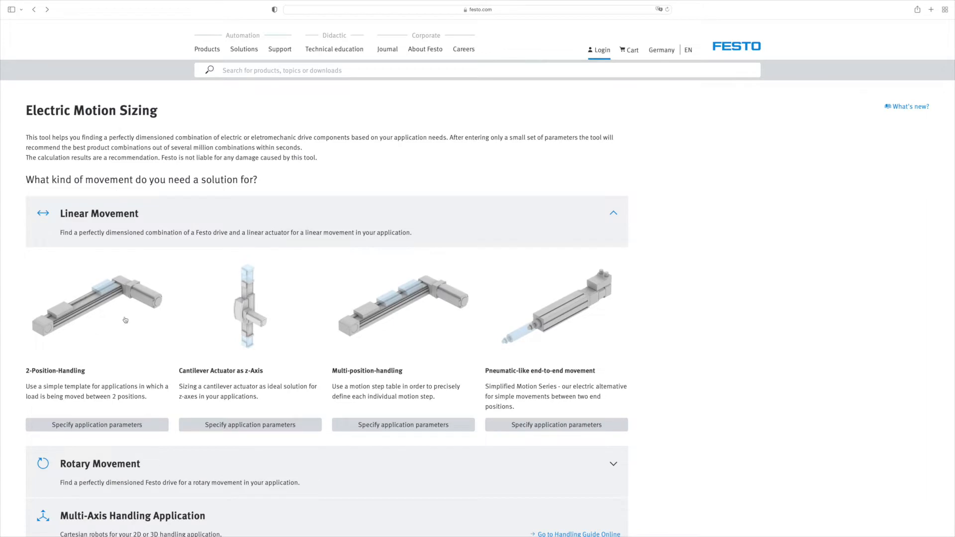
Step: Start the 2-Position-Handling template and view Solution 1 with CMMT drive, EMMS motor and ELGC actuator
{"action": "left_click", "coordinate": [97, 425]}
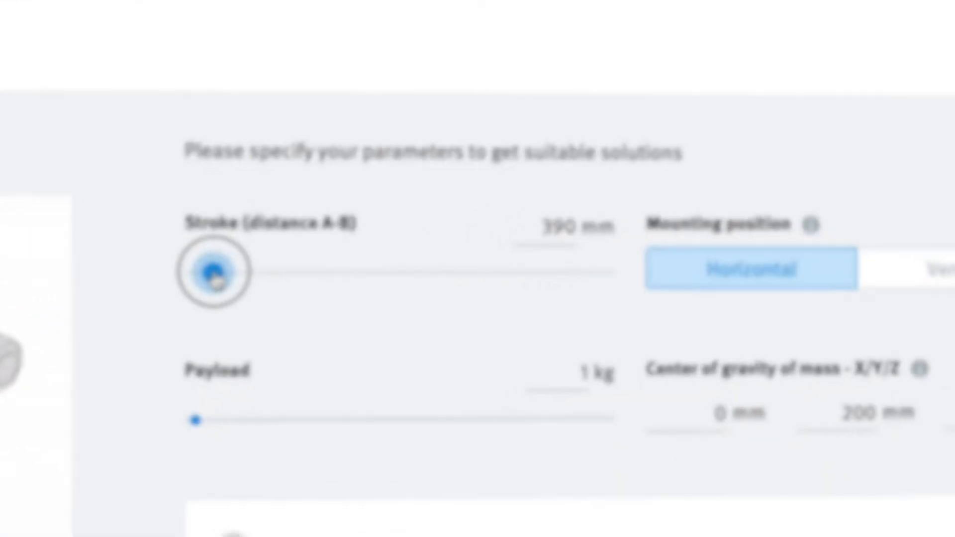
{"action": "scroll", "scroll_direction": "down", "scroll_amount": 3}
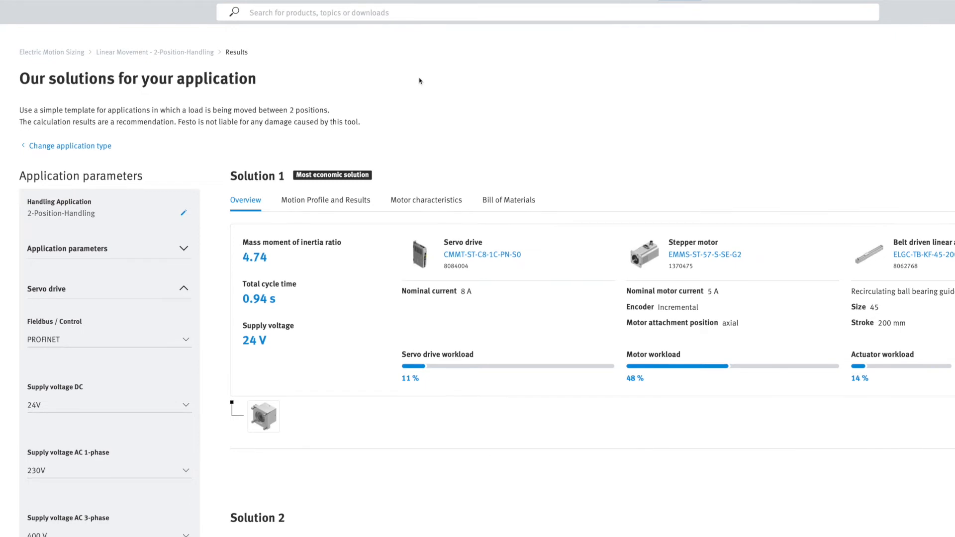
Step: Set Fieldbus / Control to EtherCAT so Solution 1 uses an EtherCAT CMMT servo drive
{"action": "scroll", "scroll_direction": "down", "scroll_amount": 3}
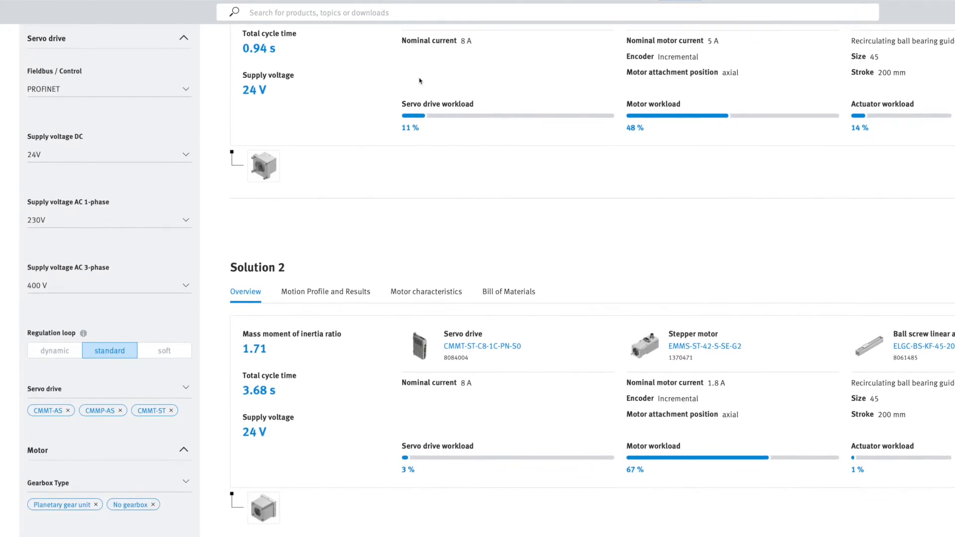
{"action": "scroll", "scroll_direction": "down", "scroll_amount": 3}
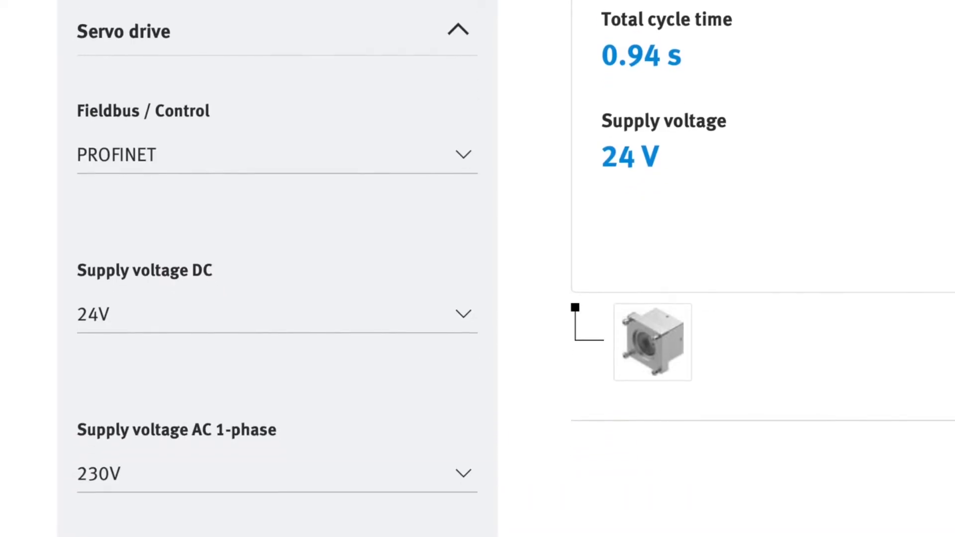
{"action": "scroll", "scroll_direction": "down", "scroll_amount": 3}
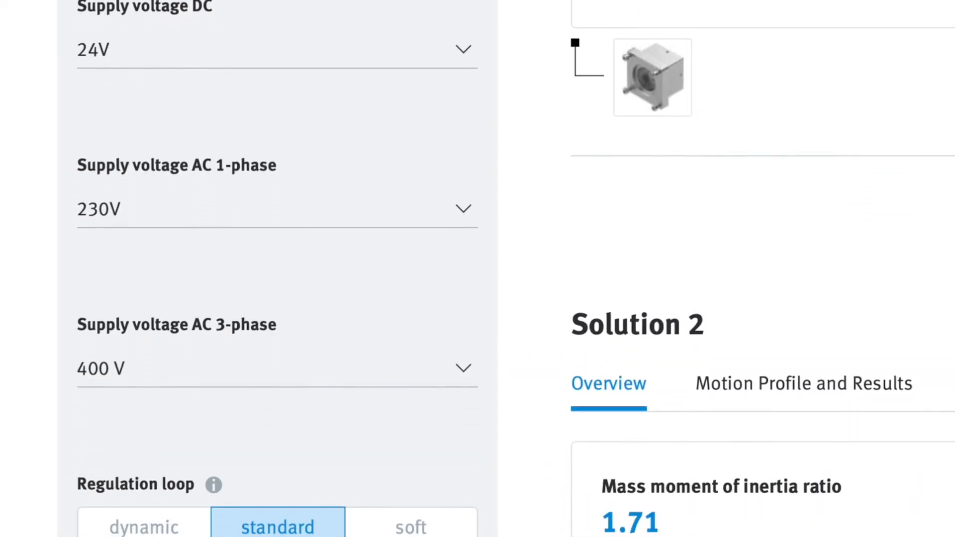
{"action": "scroll", "scroll_direction": "down", "scroll_amount": 3}
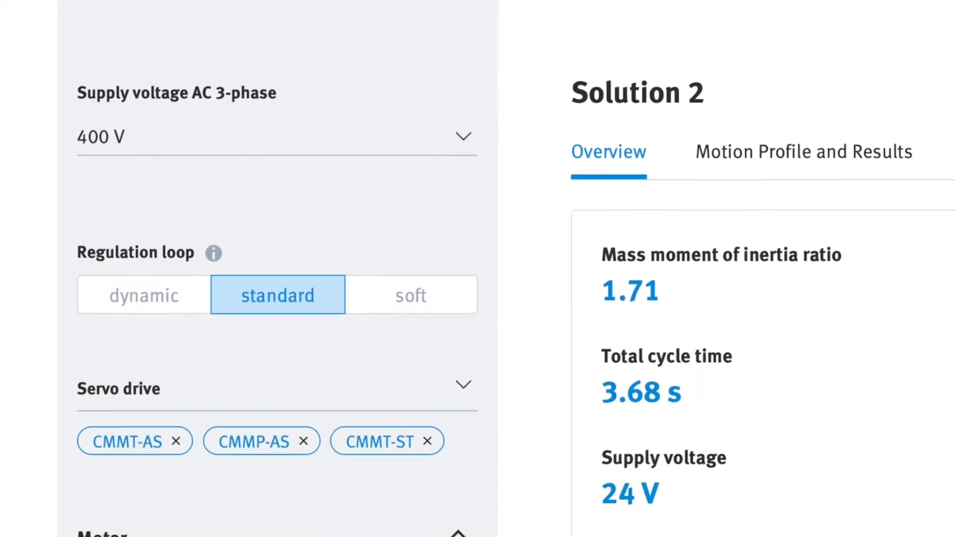
{"action": "scroll", "scroll_direction": "down", "scroll_amount": 3}
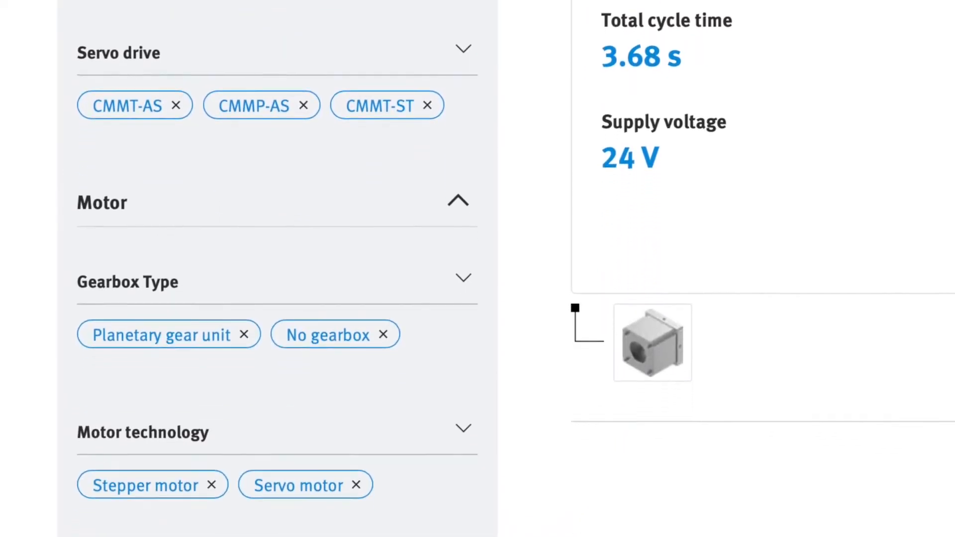
{"action": "scroll", "scroll_direction": "down", "scroll_amount": 3}
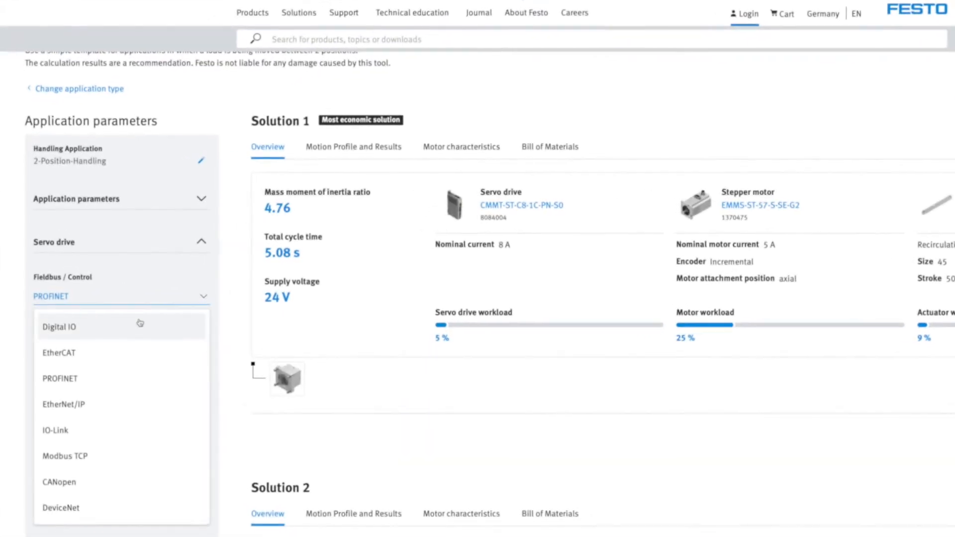
{"action": "left_click", "coordinate": [58, 352]}
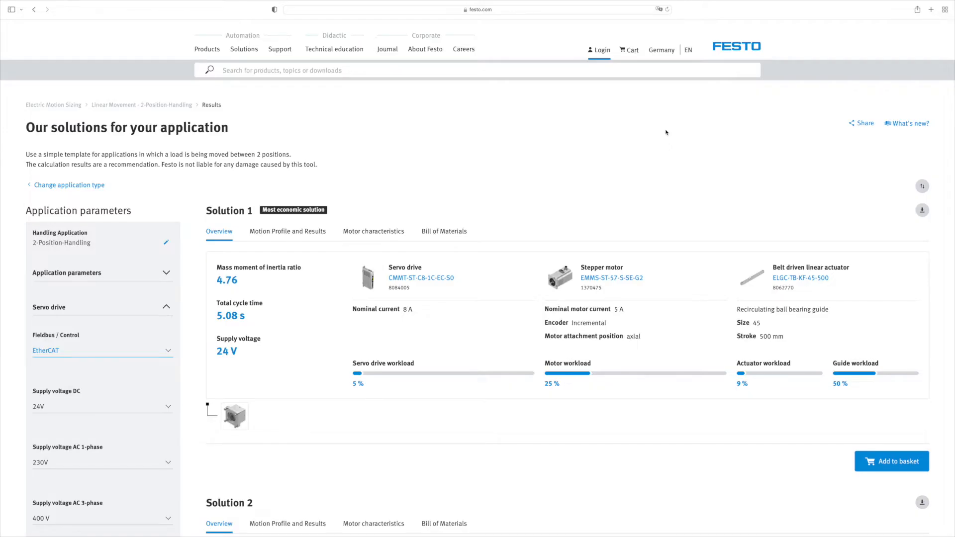
{"action": "scroll", "scroll_direction": "down", "scroll_amount": 3}
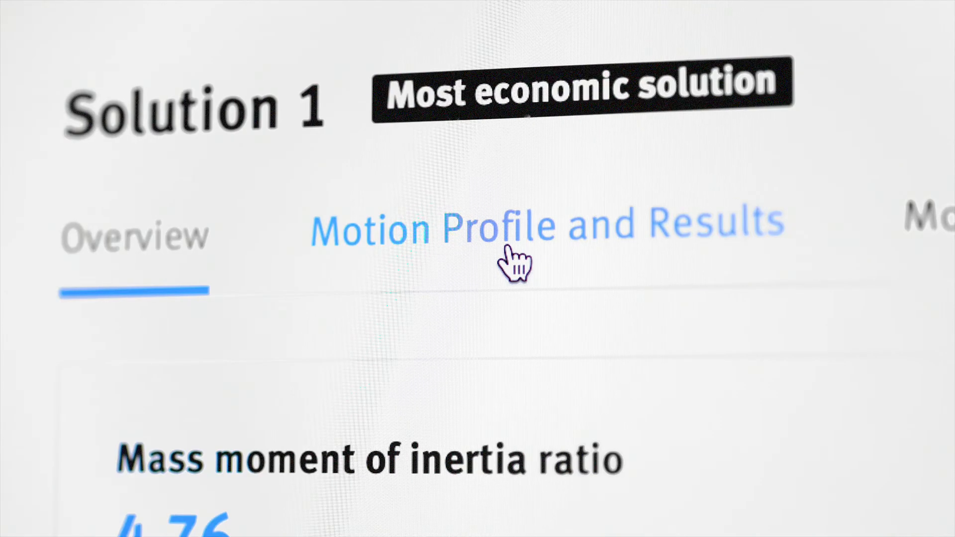
Step: Show Solution 1's Motion Profile and Results with position and speed curves, max speed 1.18 m/s
{"action": "left_click", "coordinate": [287, 110]}
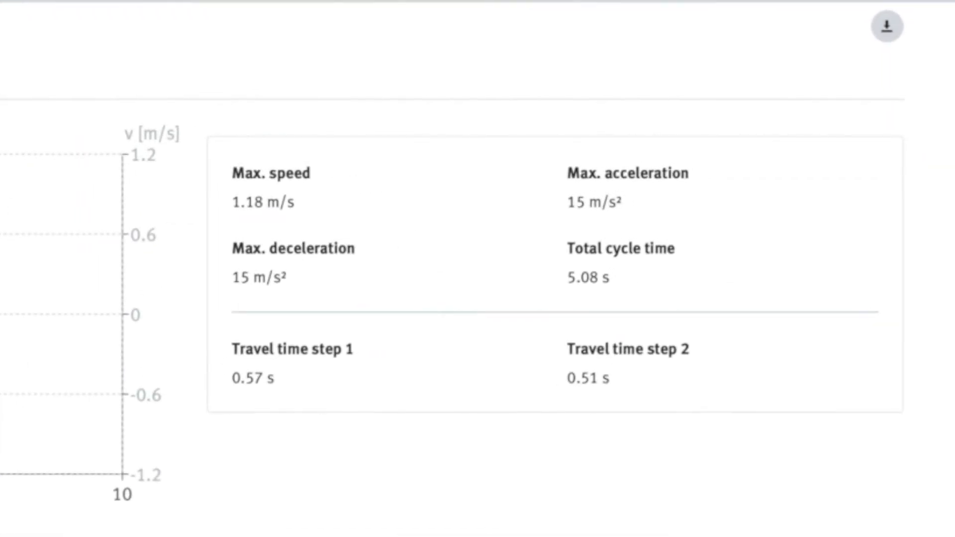
{"action": "scroll", "scroll_direction": "down", "scroll_amount": 3}
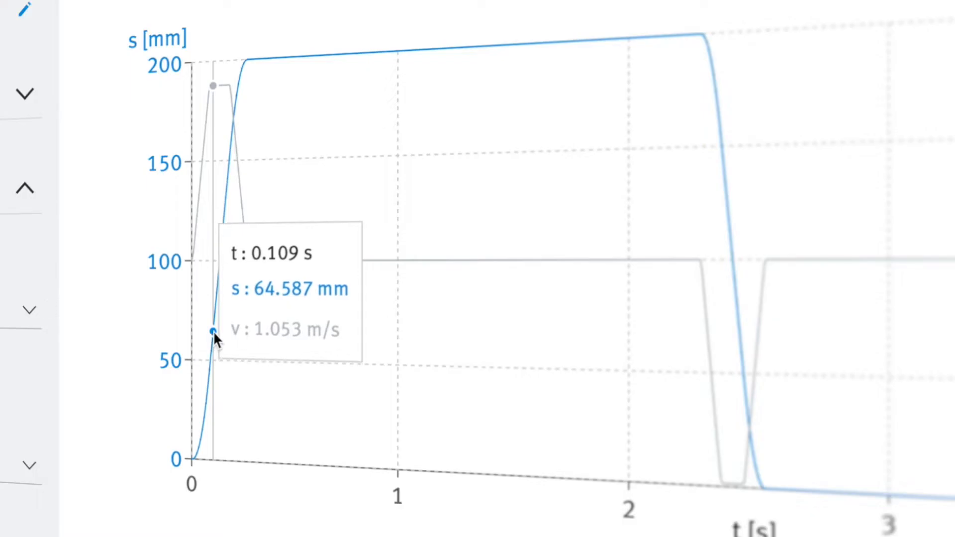
{"action": "mouse_move", "coordinate": [230, 252]}
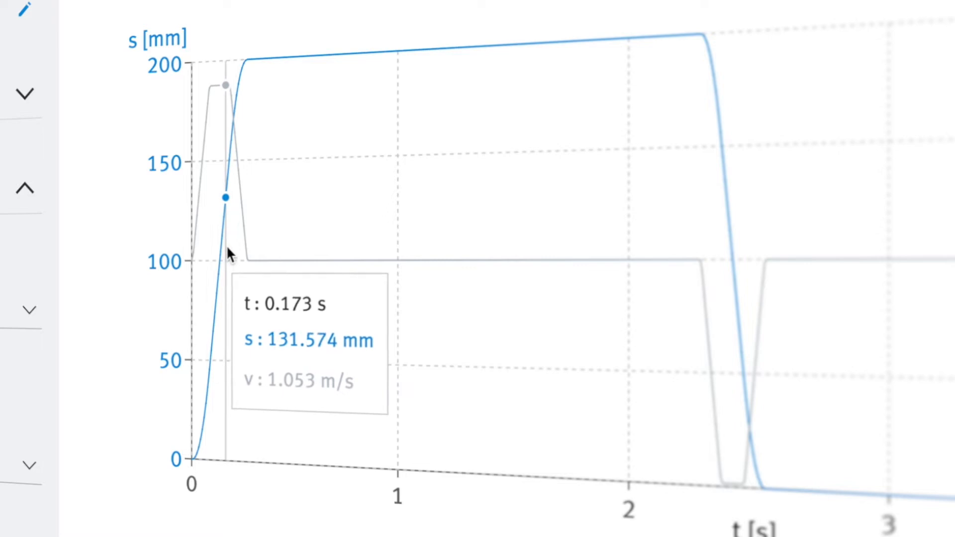